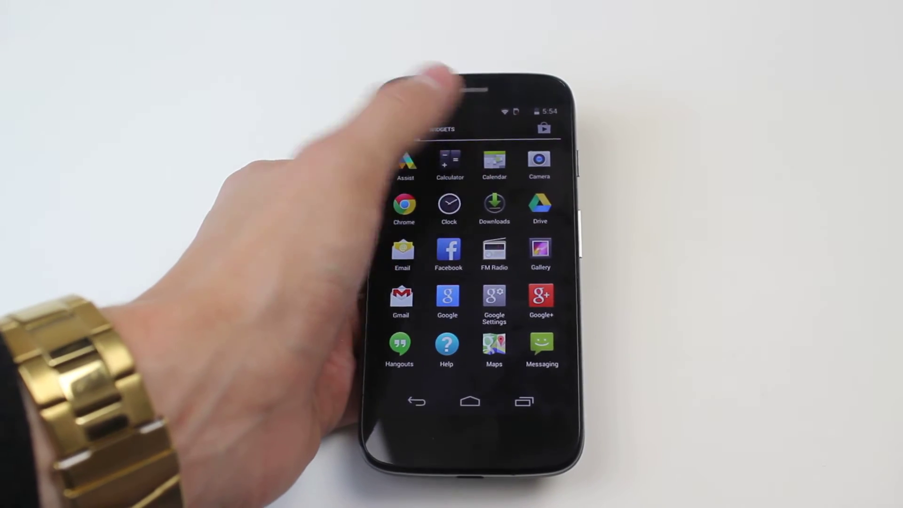
Launch Calendar from the app drawer and reach its Settings via the overflow menu
left_click(494, 164)
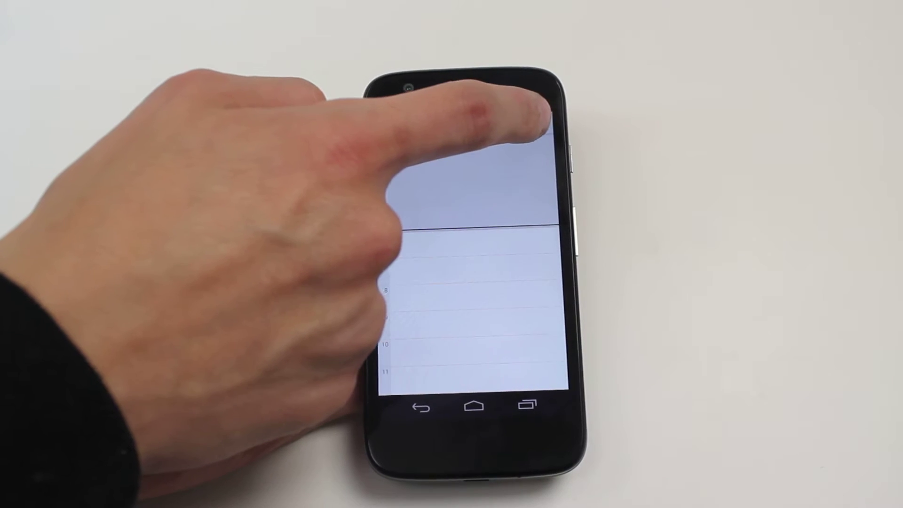
left_click(540, 123)
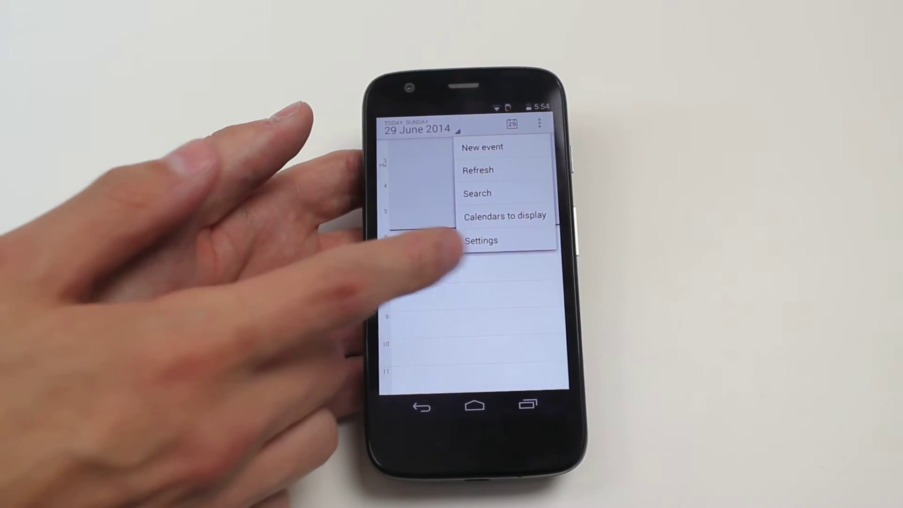
left_click(481, 240)
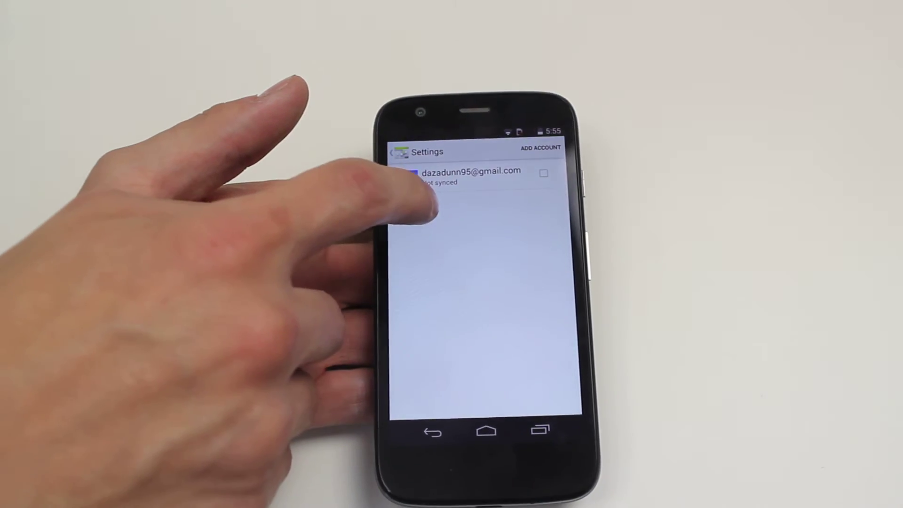
Return to the Calendar settings list showing the accounts and About Calendar
left_click(543, 174)
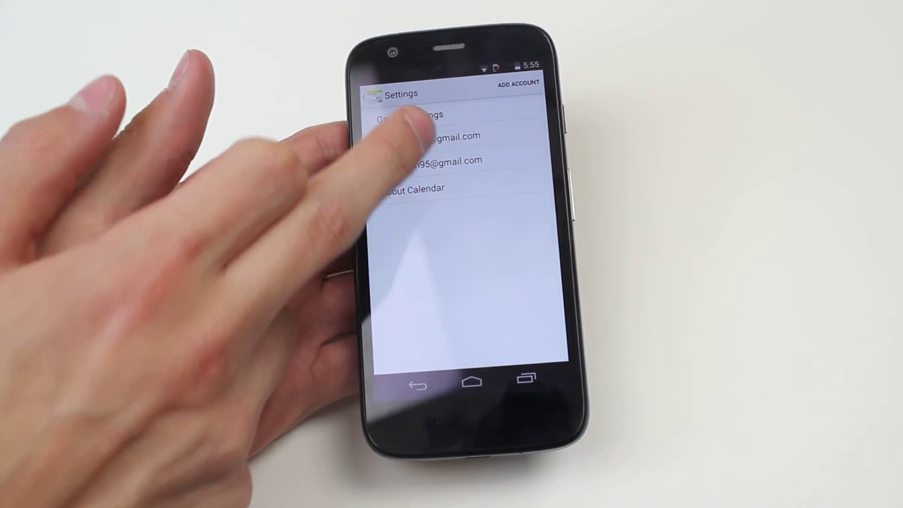
Open the Gmail account's calendar page, which reports it isn't being synced
left_click(438, 137)
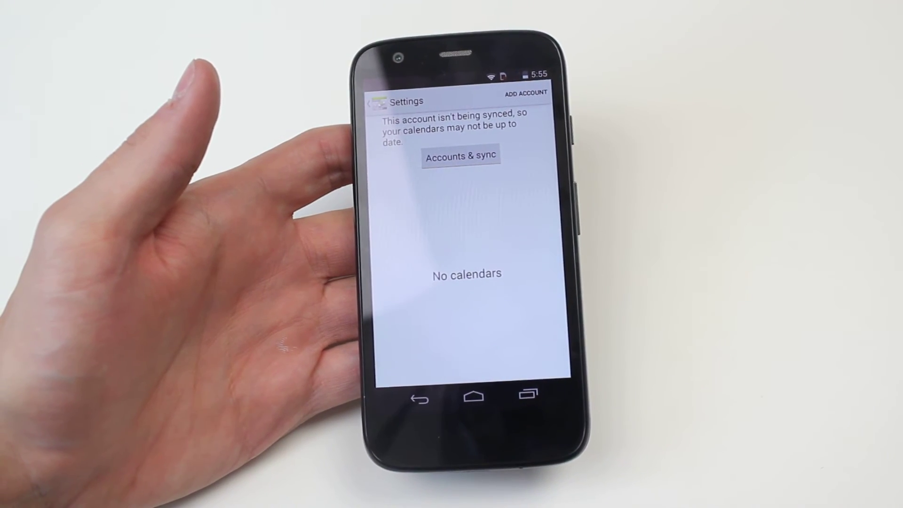